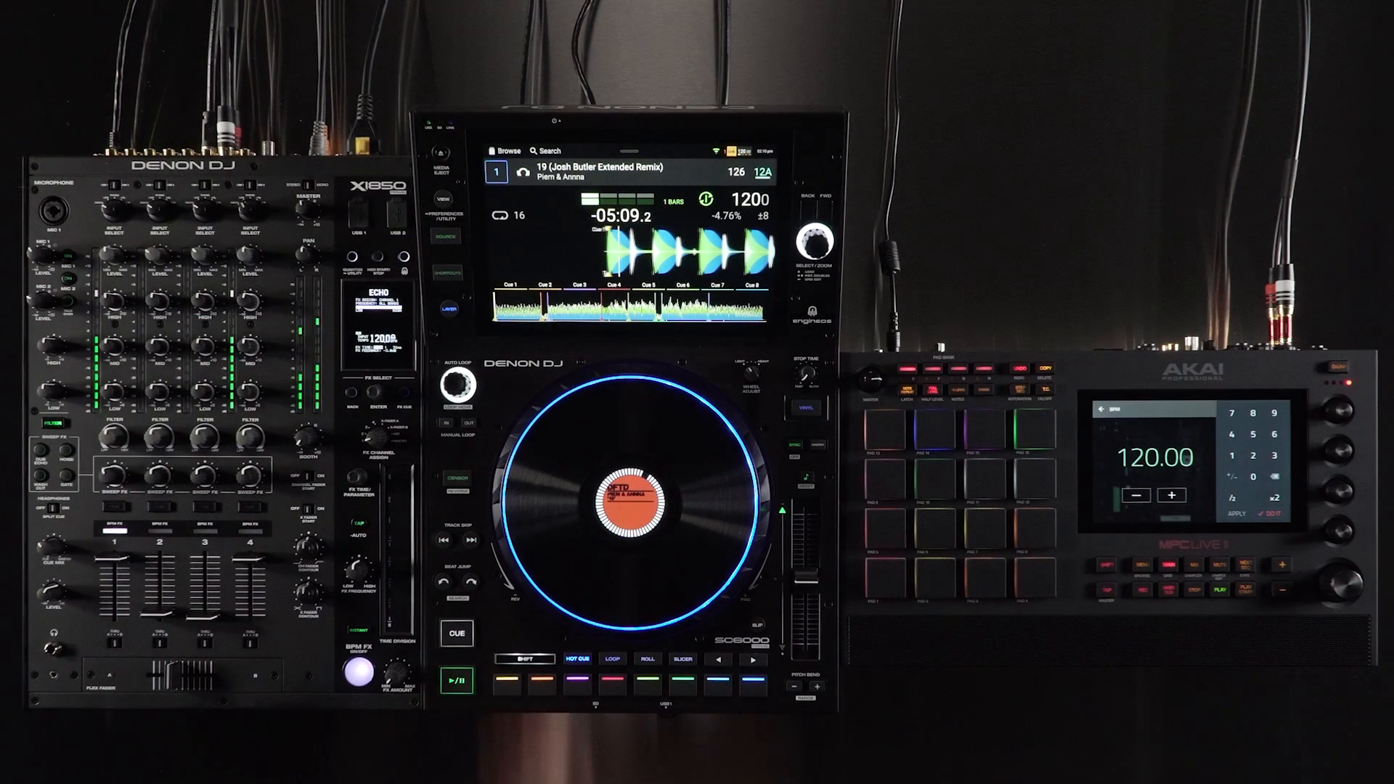
Reveal the Control Center showing Quantize, Continue, Source and Wi-Fi options
left_click(1135, 493)
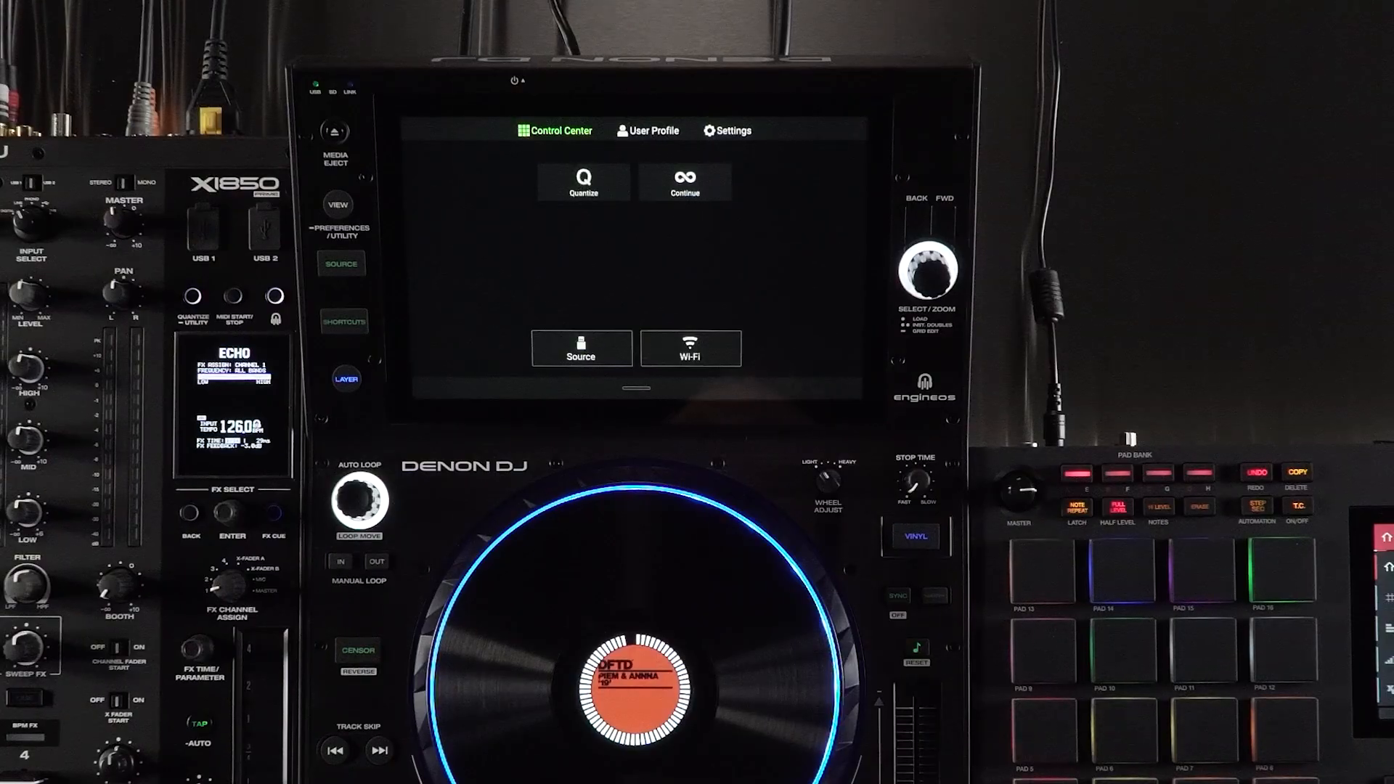
Switch Ableton Link on under the Services settings
left_click(732, 131)
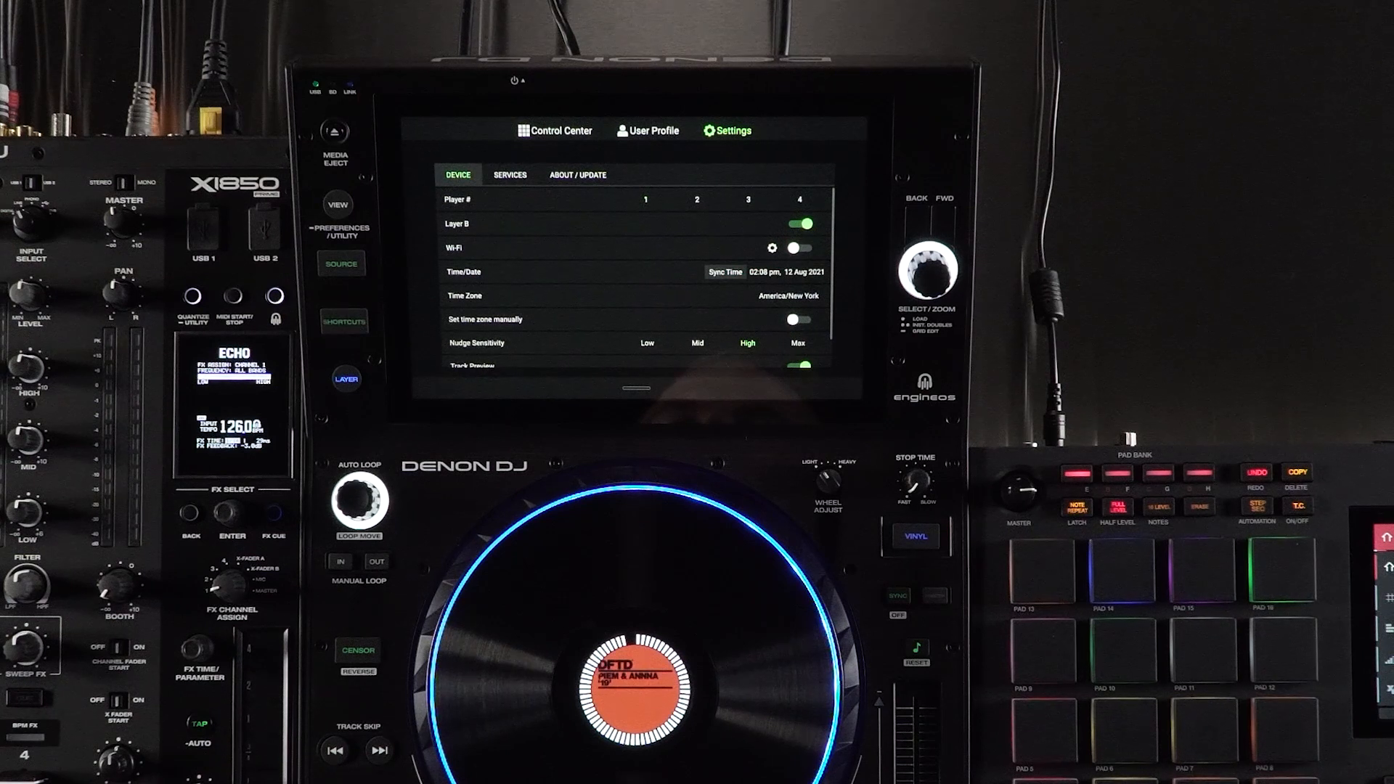
left_click(795, 247)
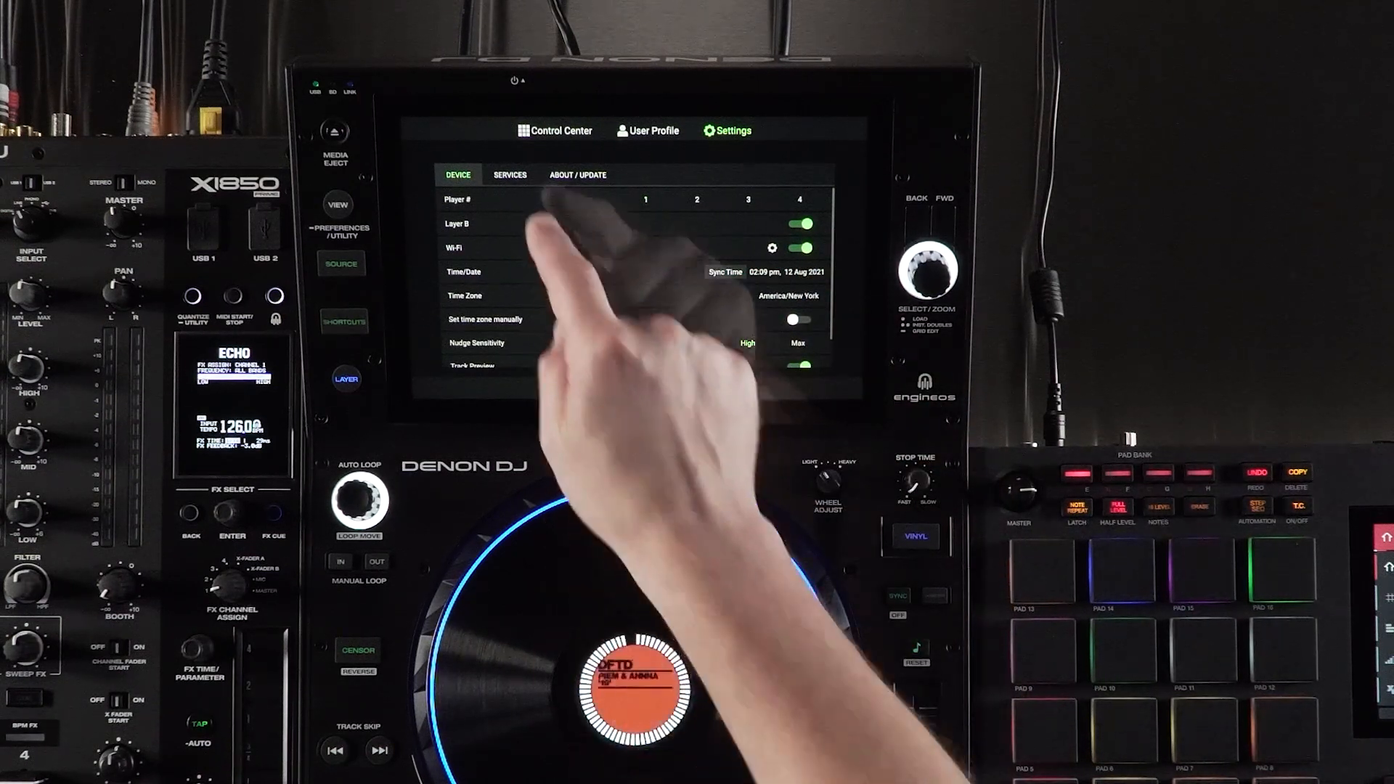
left_click(509, 174)
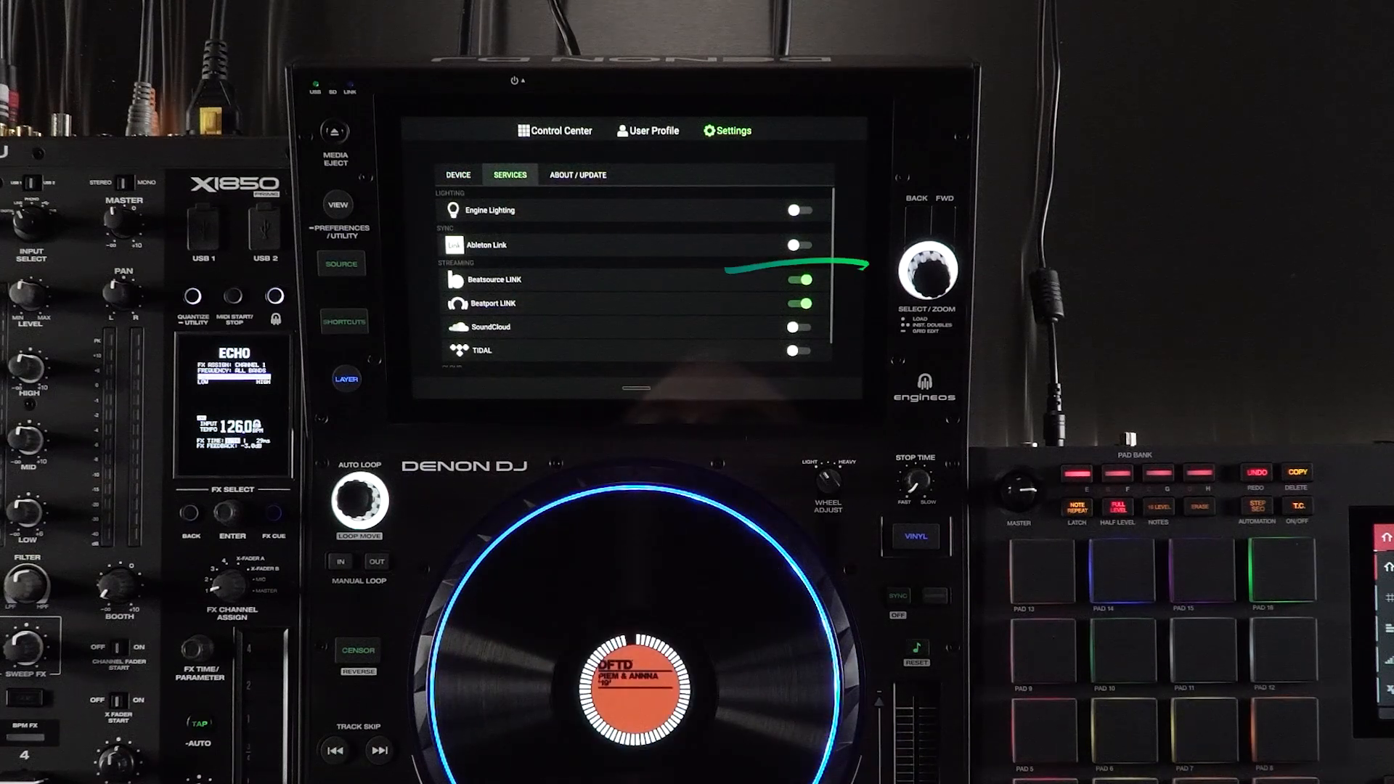
left_click(798, 244)
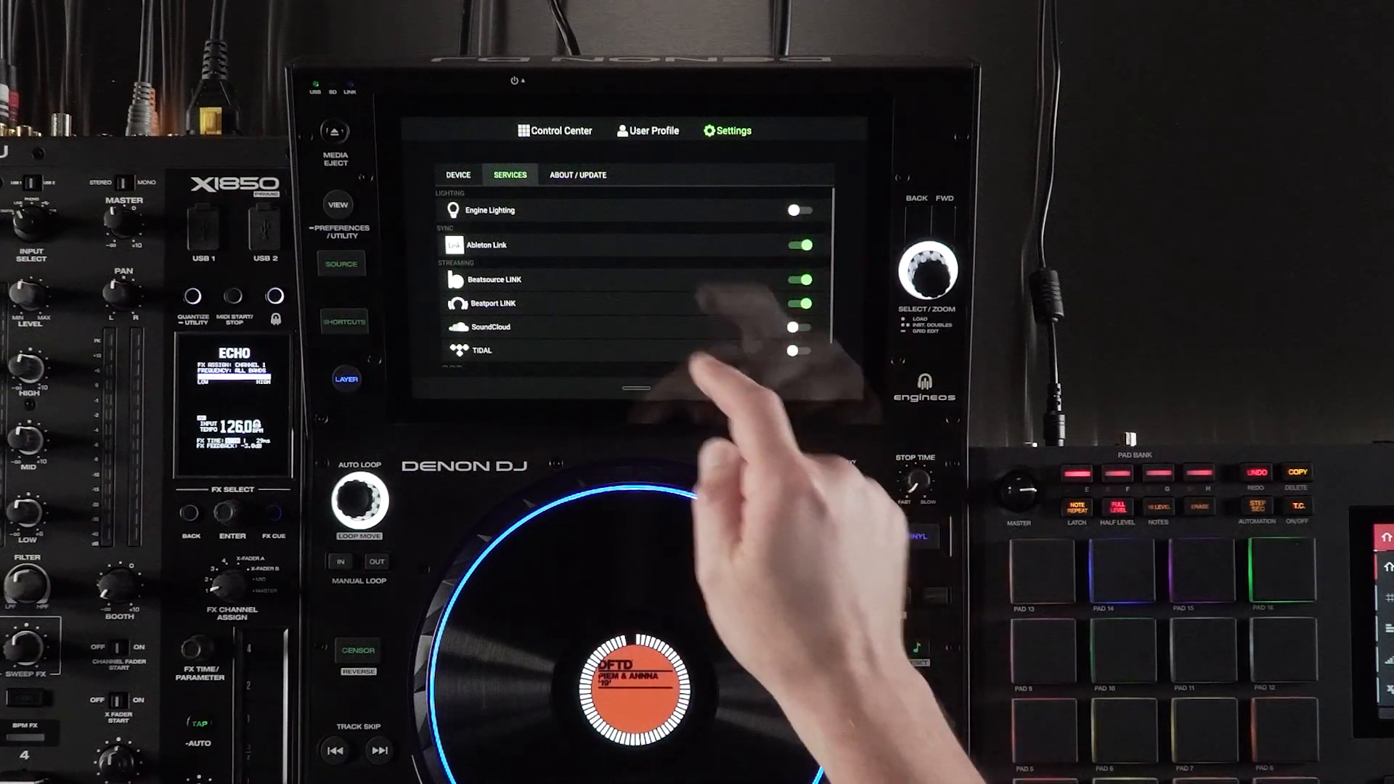
Confirm the Wi-Fi connection in the Control Center and return to the track view
left_click(553, 131)
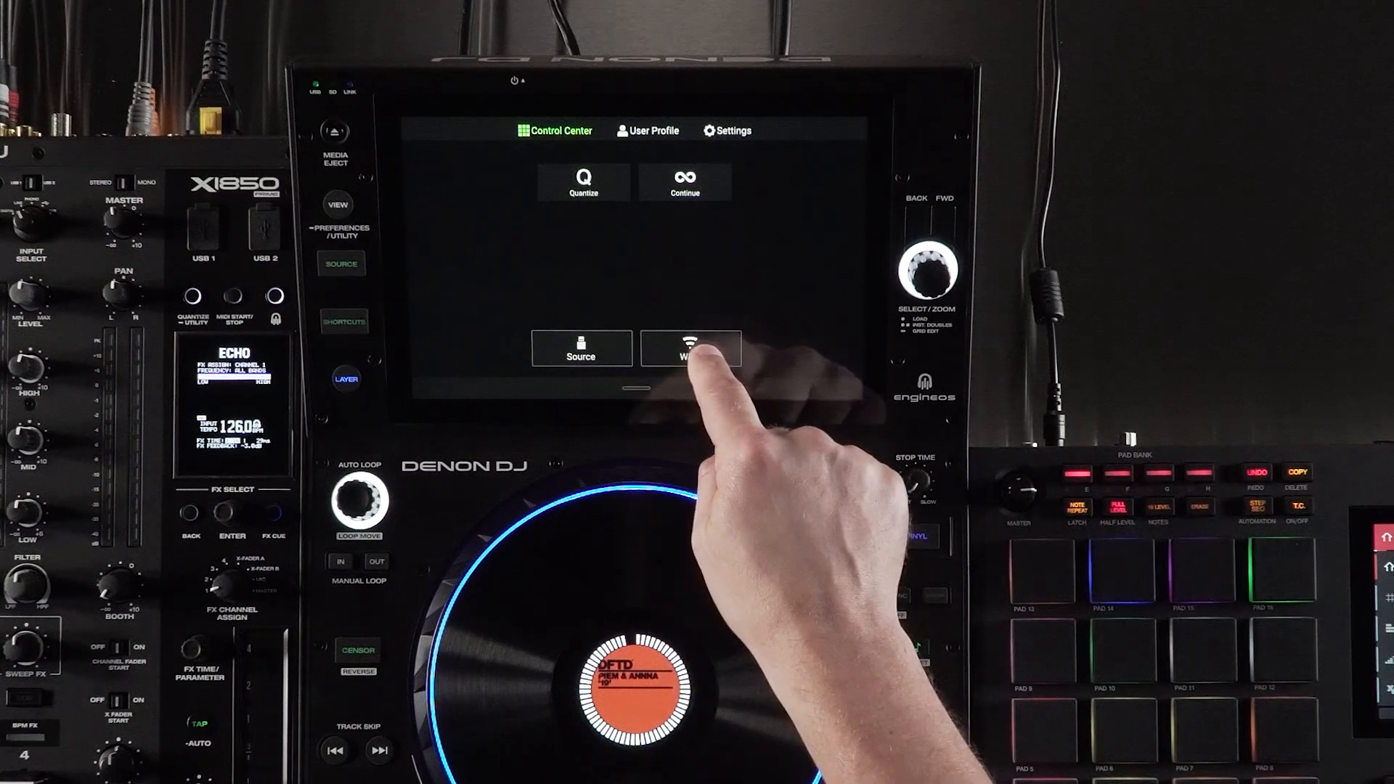
left_click(690, 347)
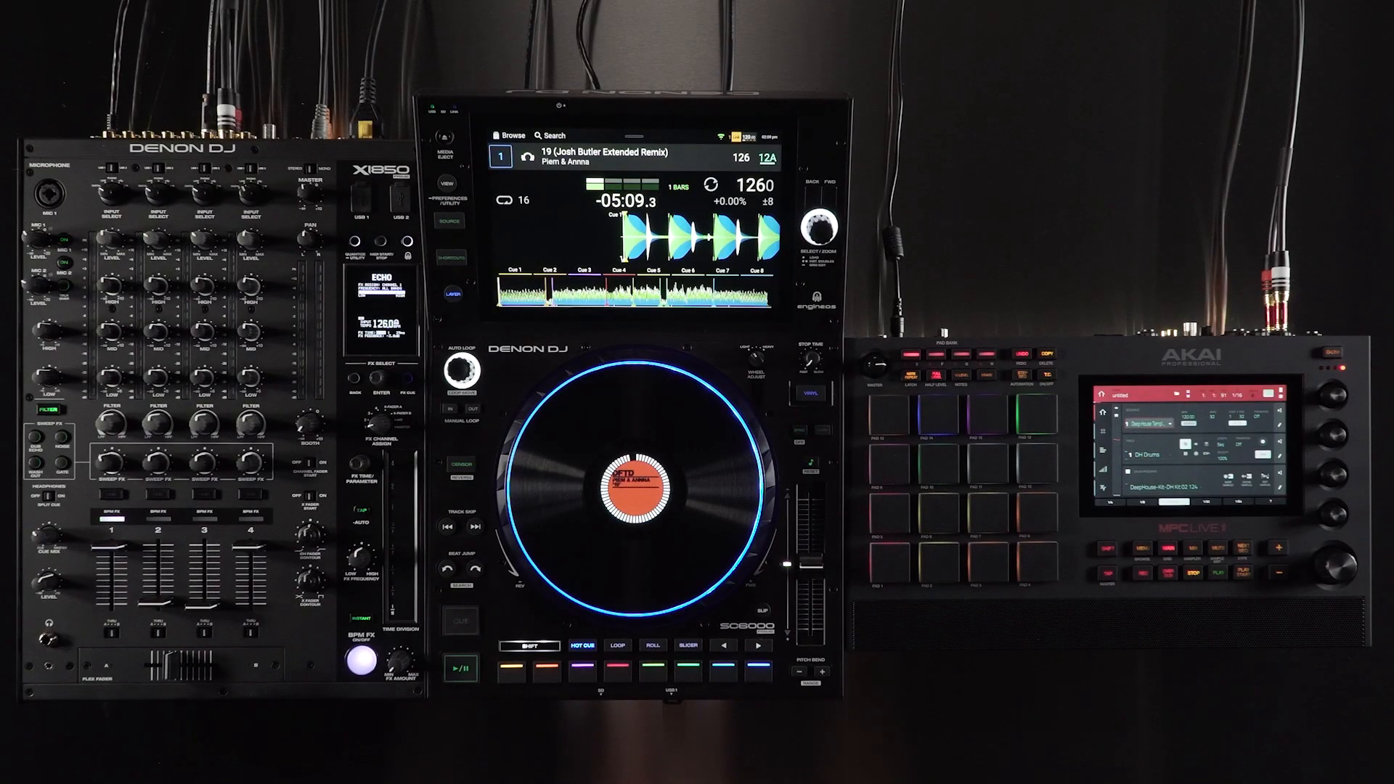
left_click(460, 620)
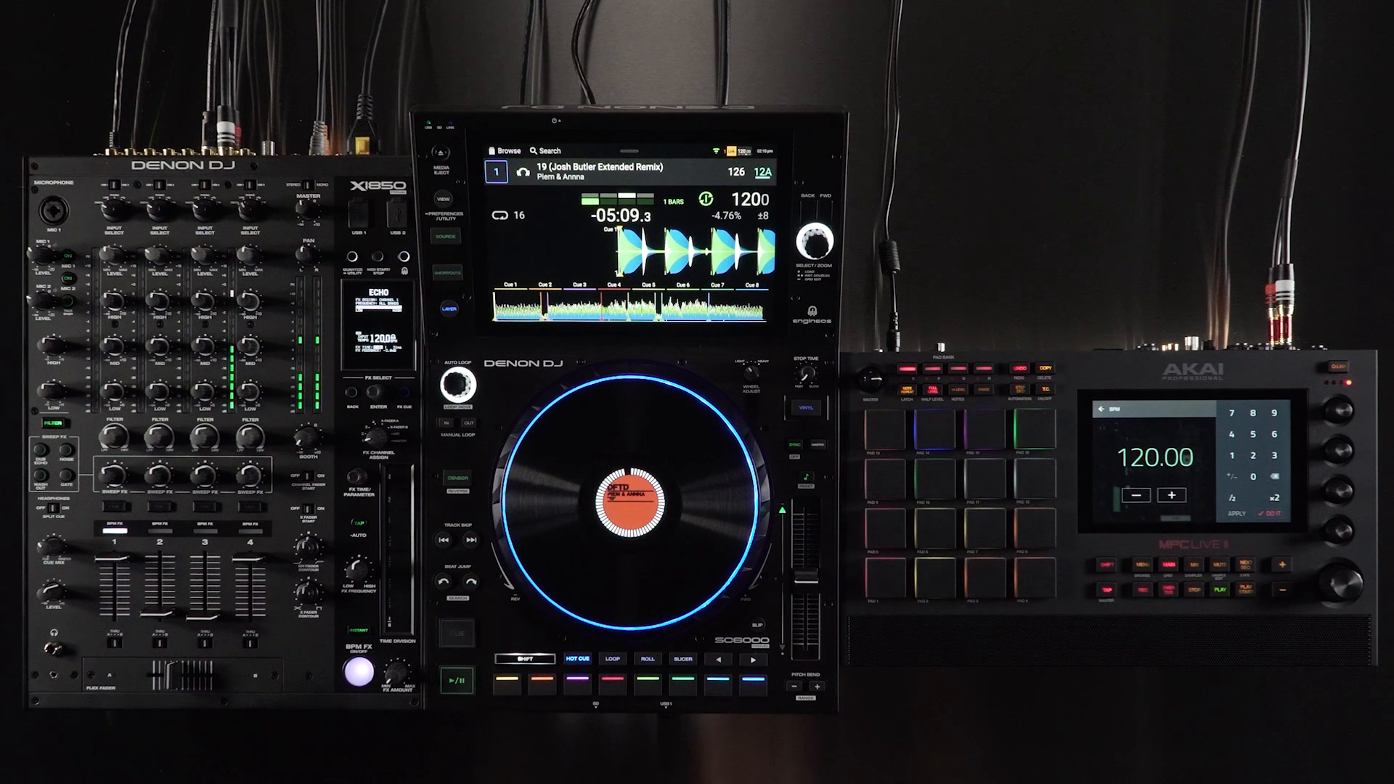
Lower the MPC tempo twice to 118.00 BPM so the SC6000 follows to 118
left_click(1135, 494)
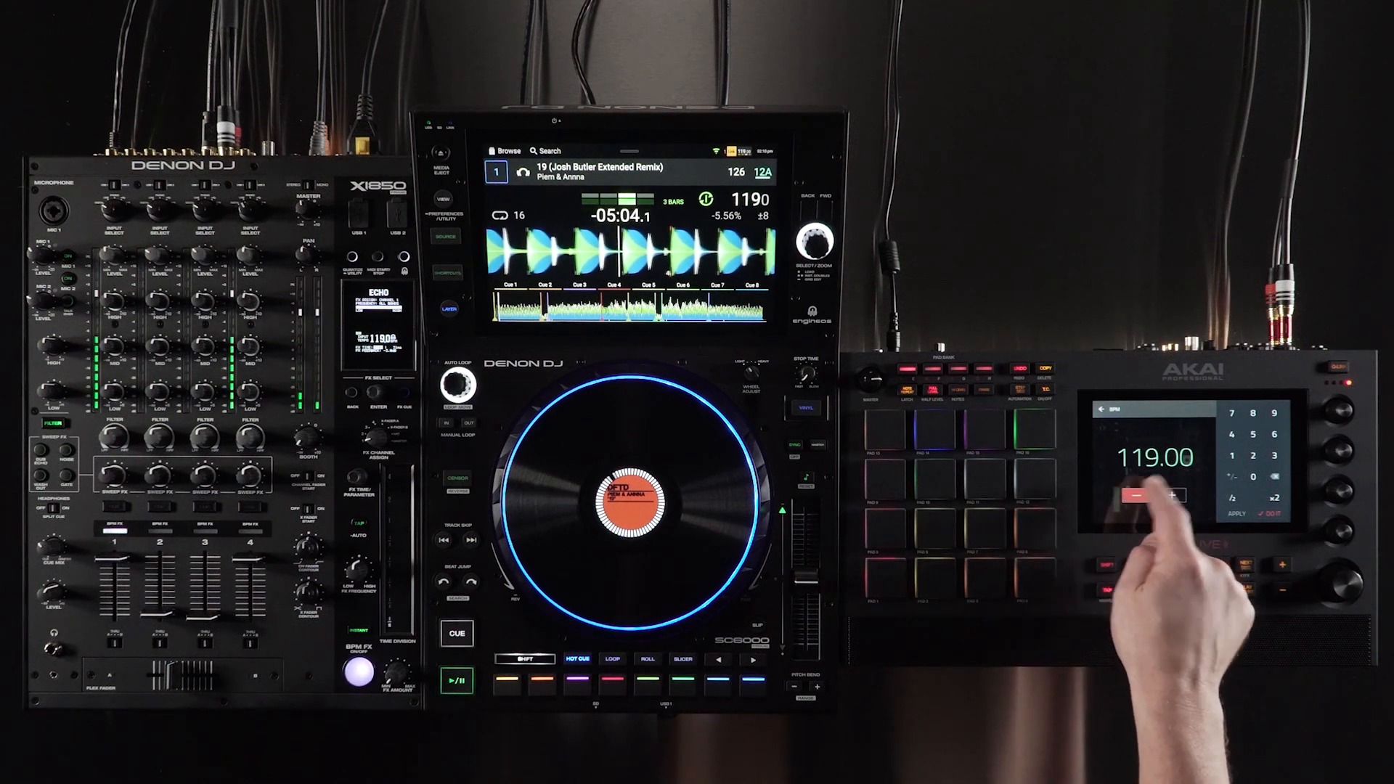
left_click(1136, 495)
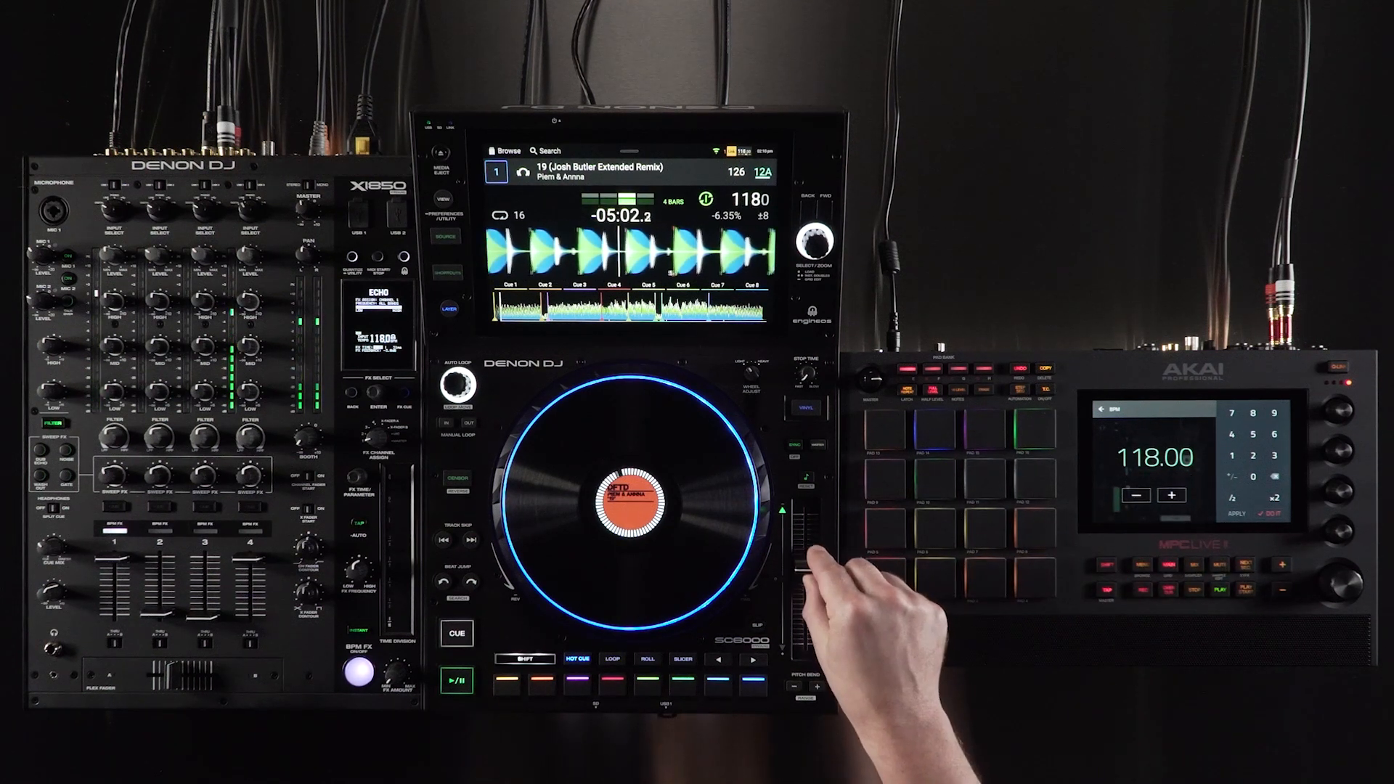